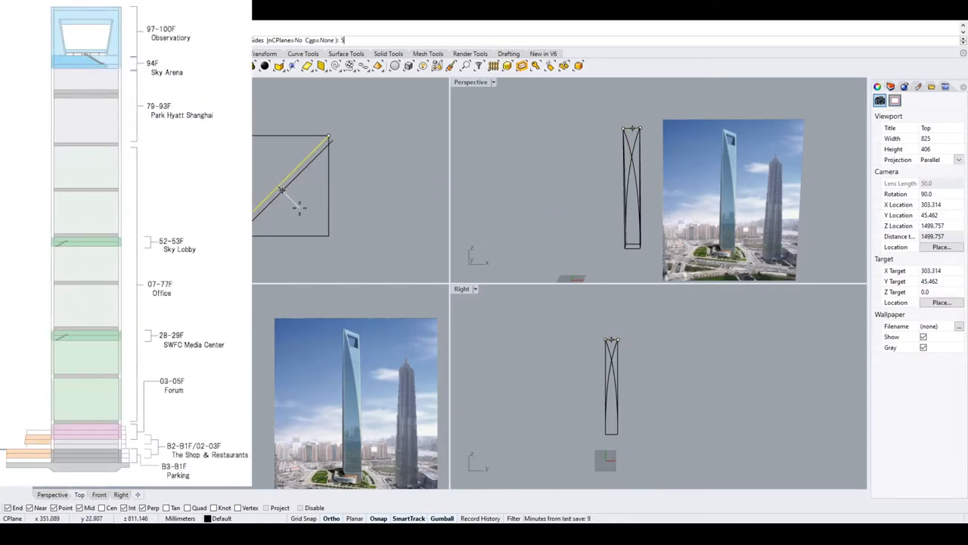
Loft the tower shaft from its selected cross-section curves.
left_click(290, 174)
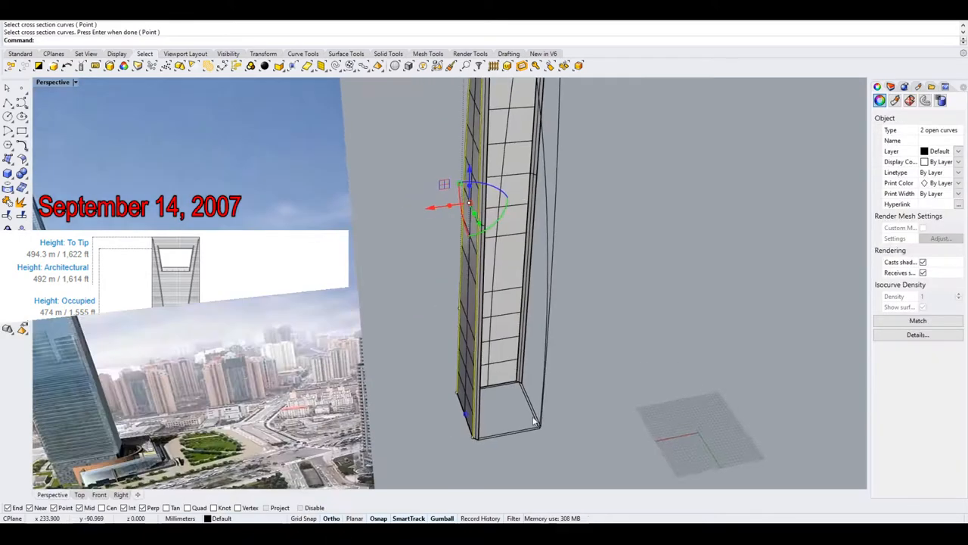
left_click_drag(530, 302, 613, 351)
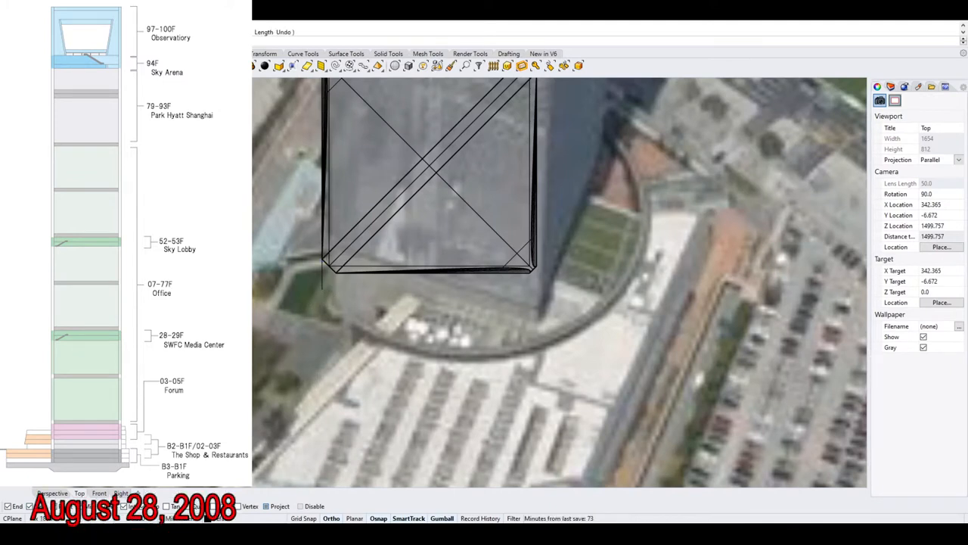
mouse_move(477, 371)
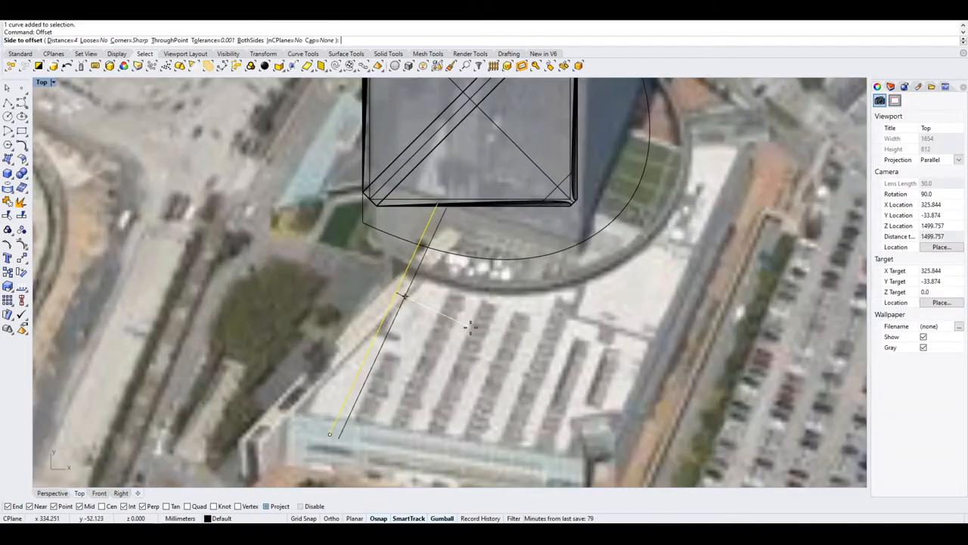
Offset the podium outline line by 10 over the aerial photo.
type("10")
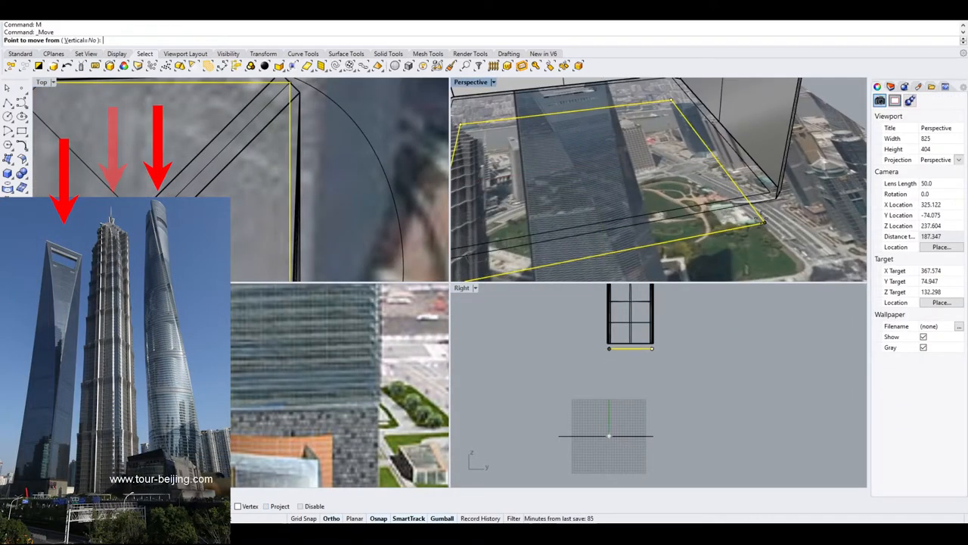
Undo the last action before patching the tower-base corner with SrfPt.
key("ctrl+z")
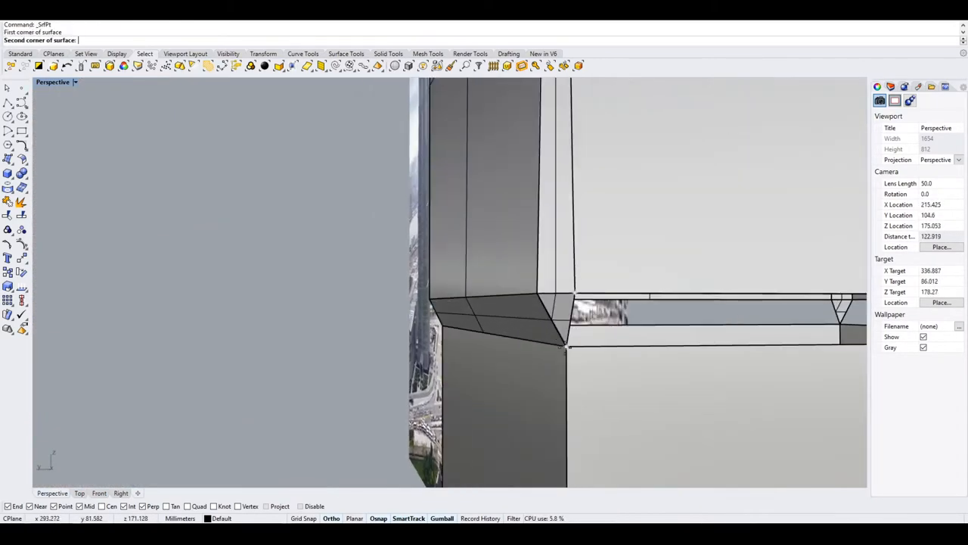
Place a corner point of a new SrfPt face at the tower base.
left_click(562, 348)
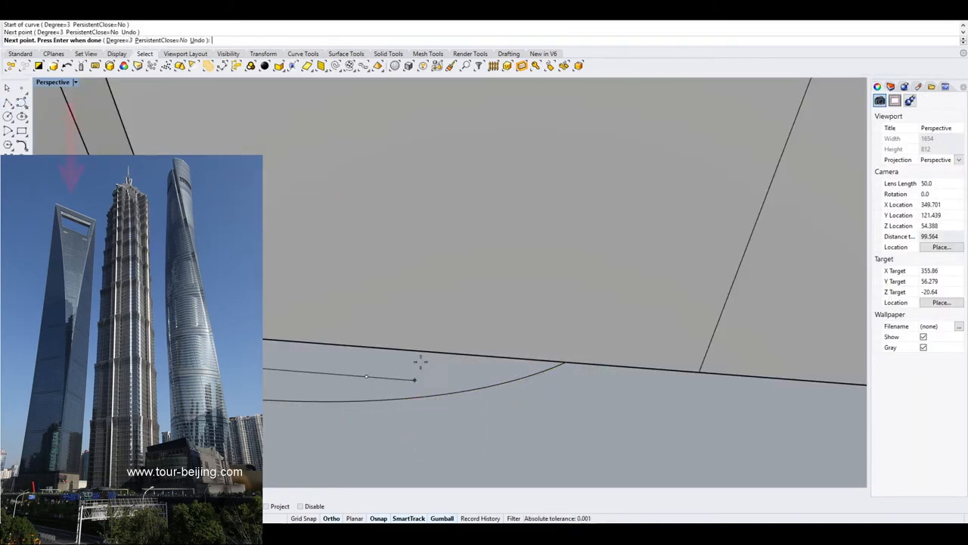
Add a point on the podium's curved edge and start the podium outline polyline.
left_click(467, 369)
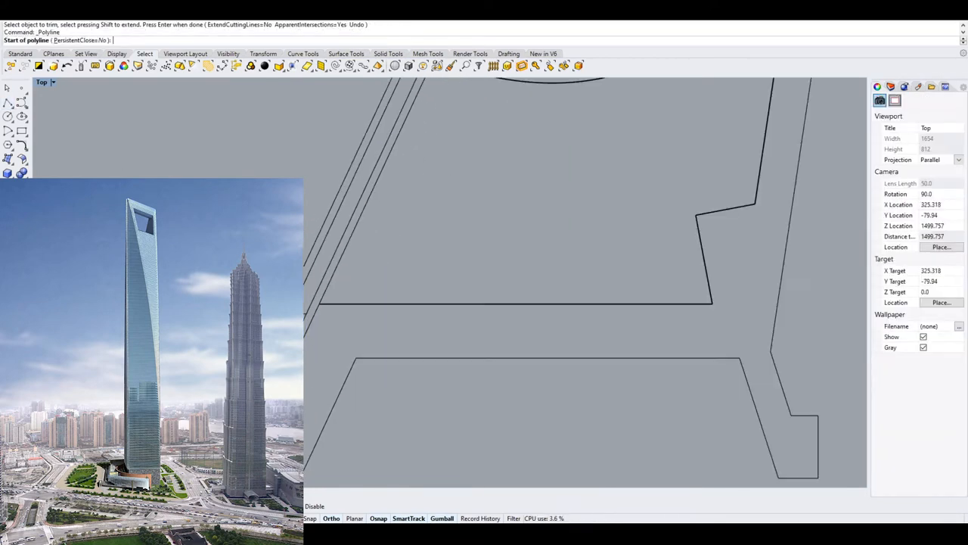
left_click(362, 374)
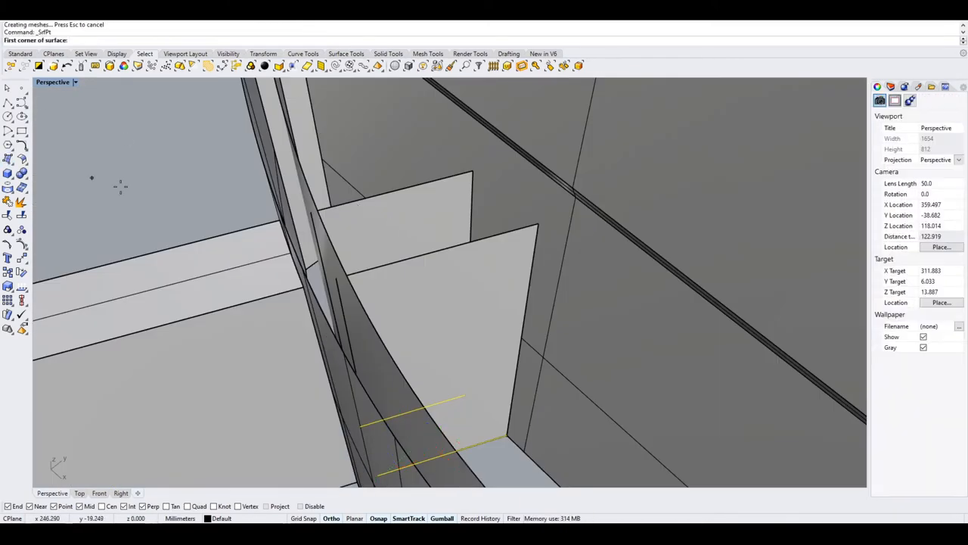
Trim away an overlapping portion of the podium base curves.
key("ctrl+z")
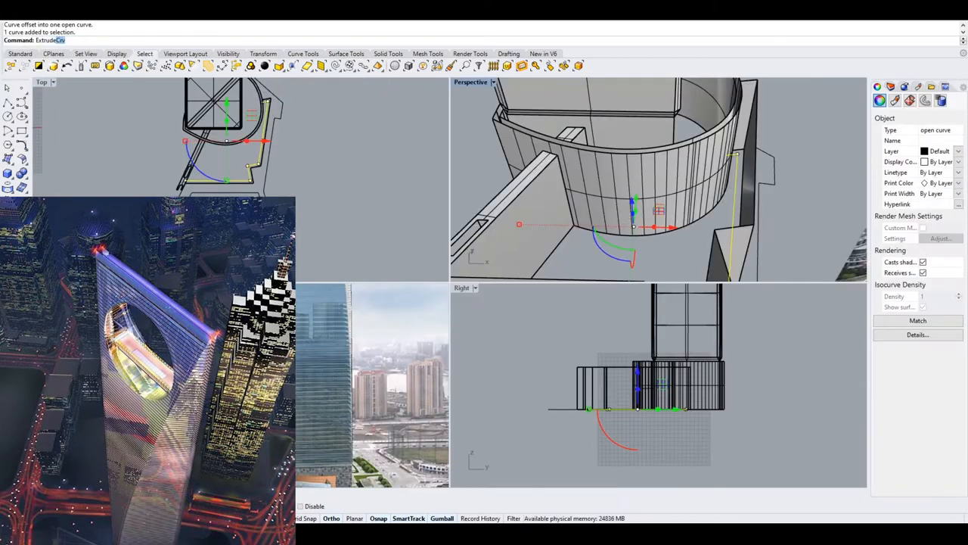
double_click(470, 82)
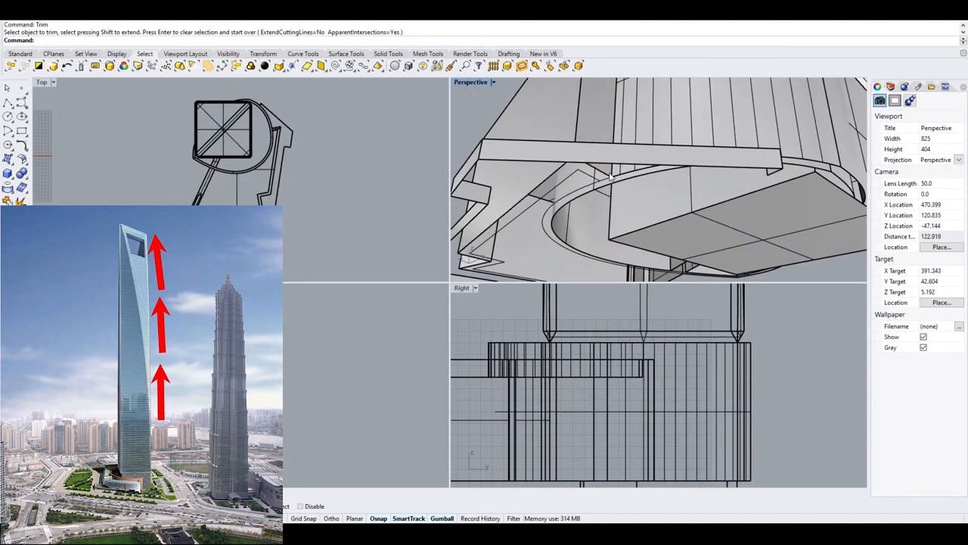
left_click(628, 227)
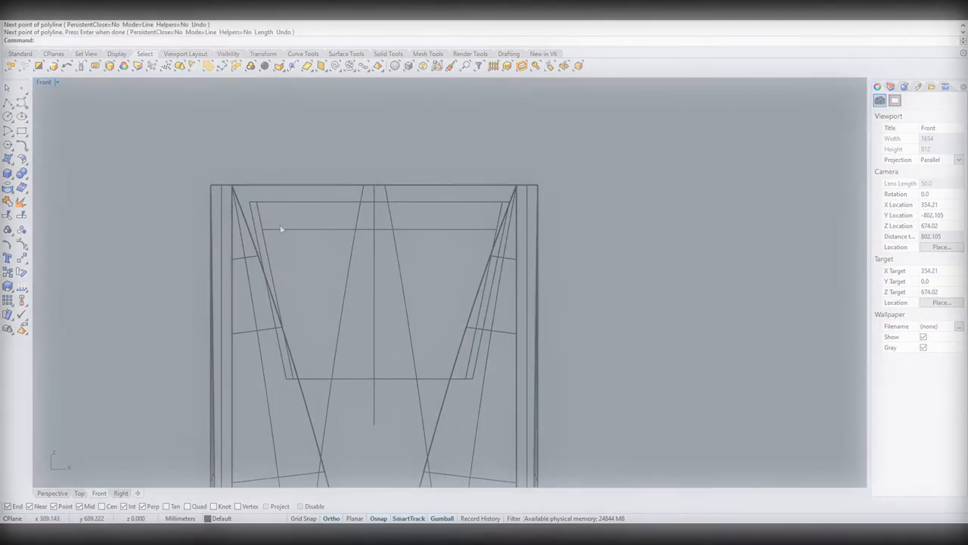
Finish the horizontal line spanning the trapezoid top opening.
key("ctrl+z")
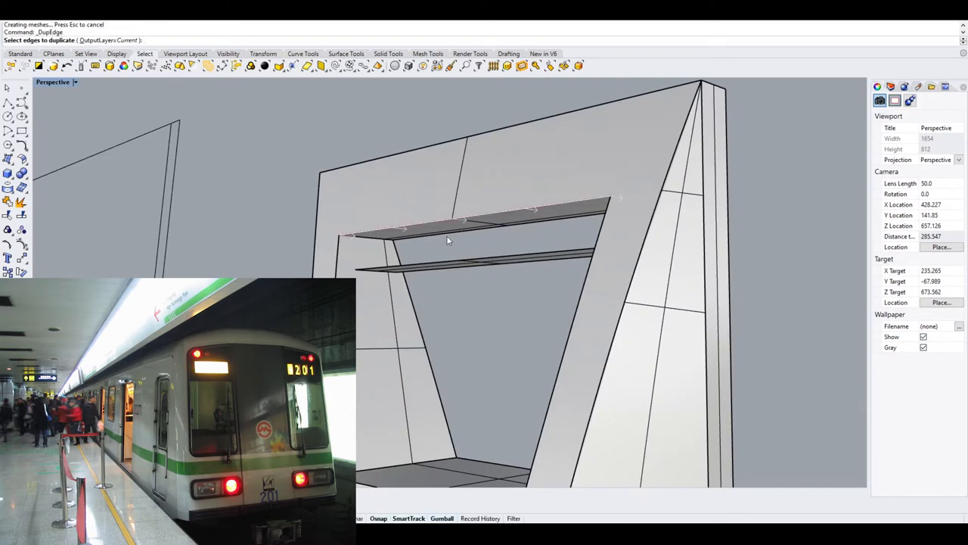
Confirm the deck beam edges selected for DupEdge.
key("ctrl+z")
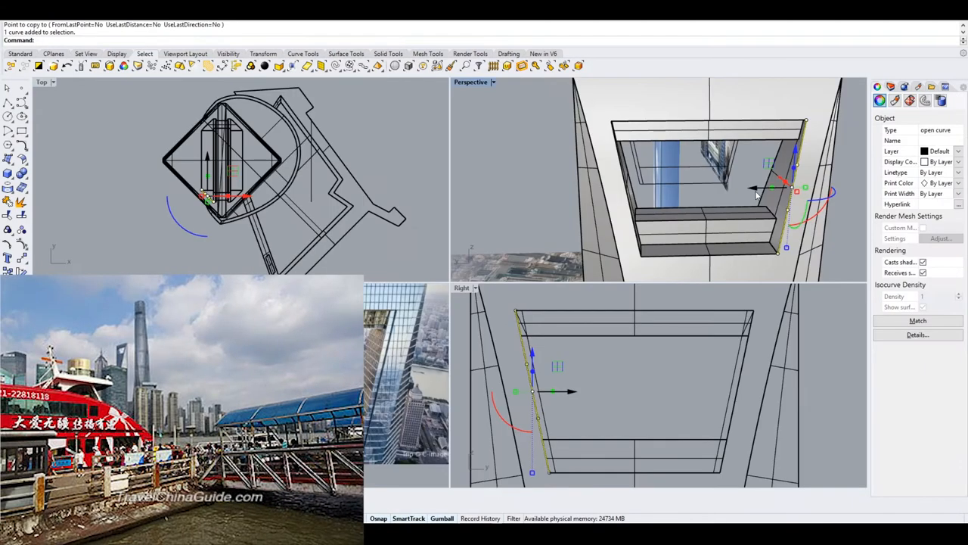
Place the copied edge curve and select the beam-end geometry to outline.
key("ctrl+z")
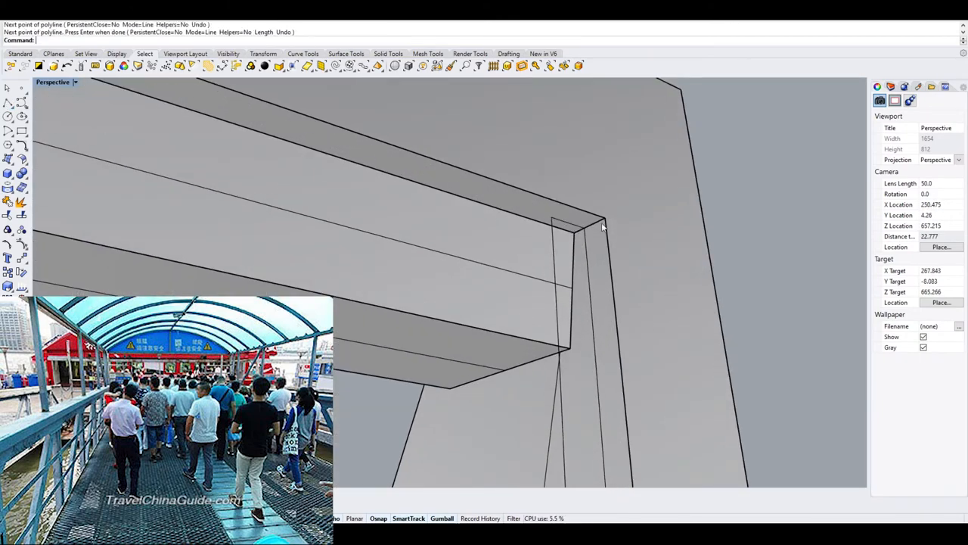
left_click_drag(606, 227, 382, 412)
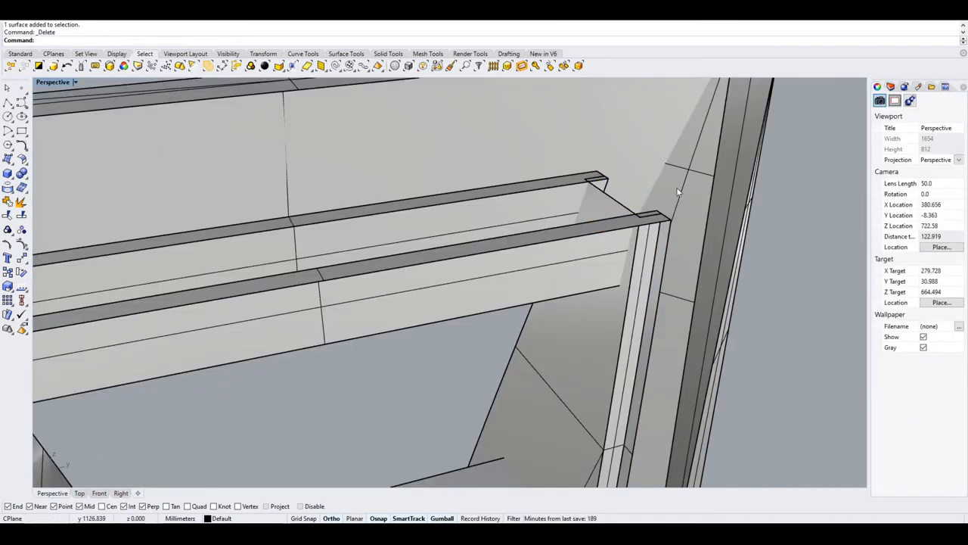
Select the leftover surface by the deck beams for deletion.
left_click_drag(677, 194, 466, 325)
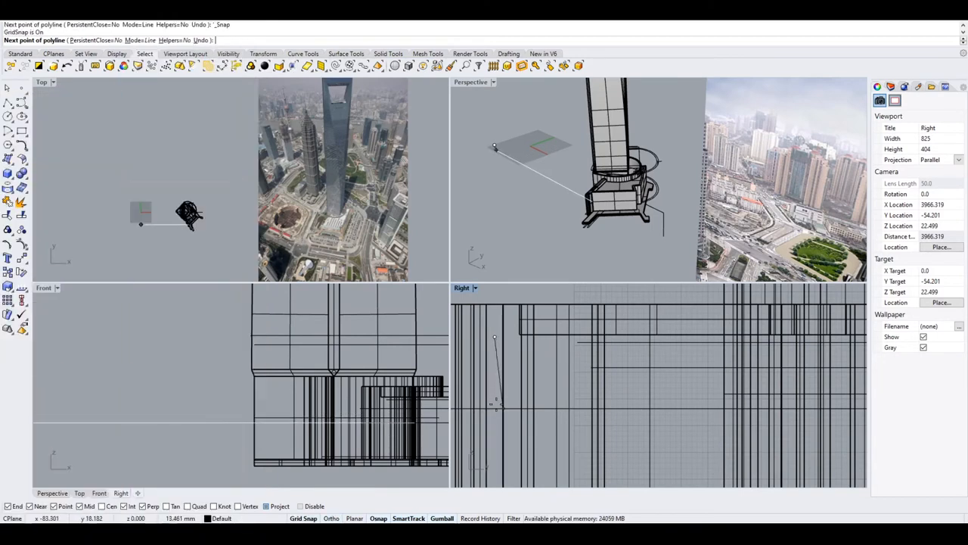
Draw a small rectangular outline beside the tower footprint in the Top viewport.
left_click(537, 430)
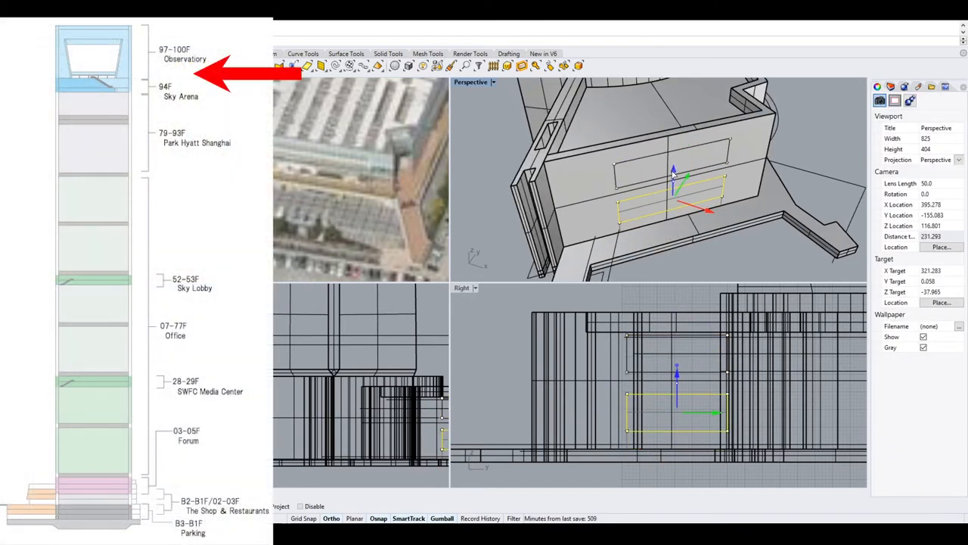
Select the podium-wall rectangle and move it just below the existing window recess.
left_click(672, 205)
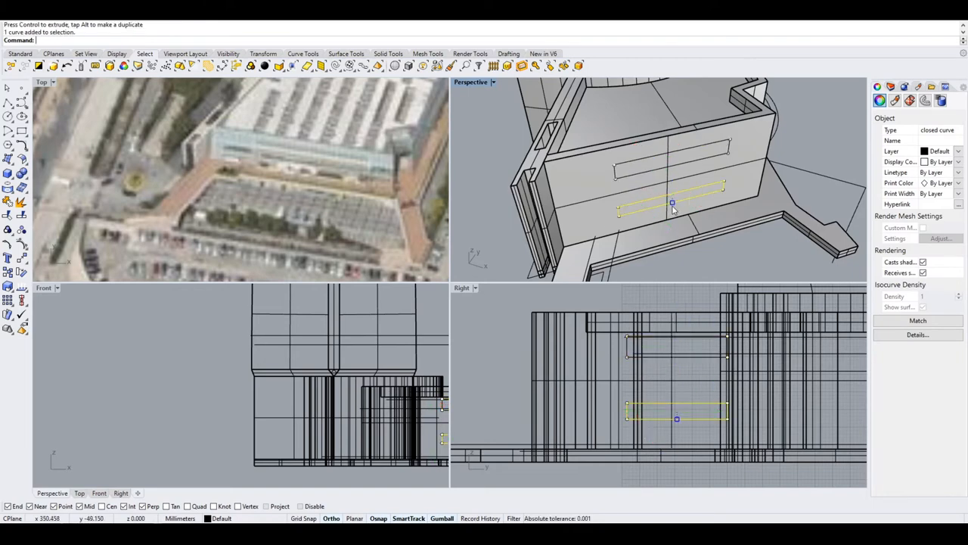
left_click(672, 203)
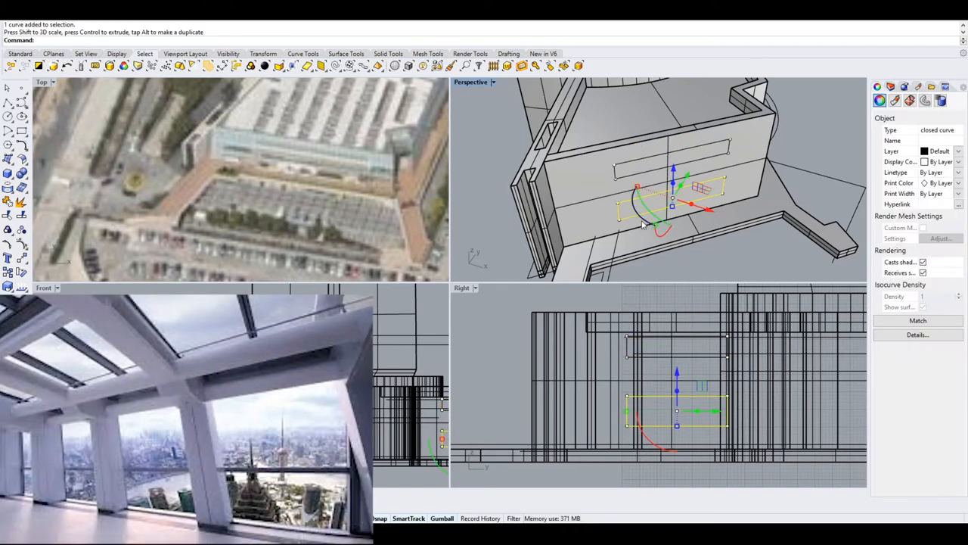